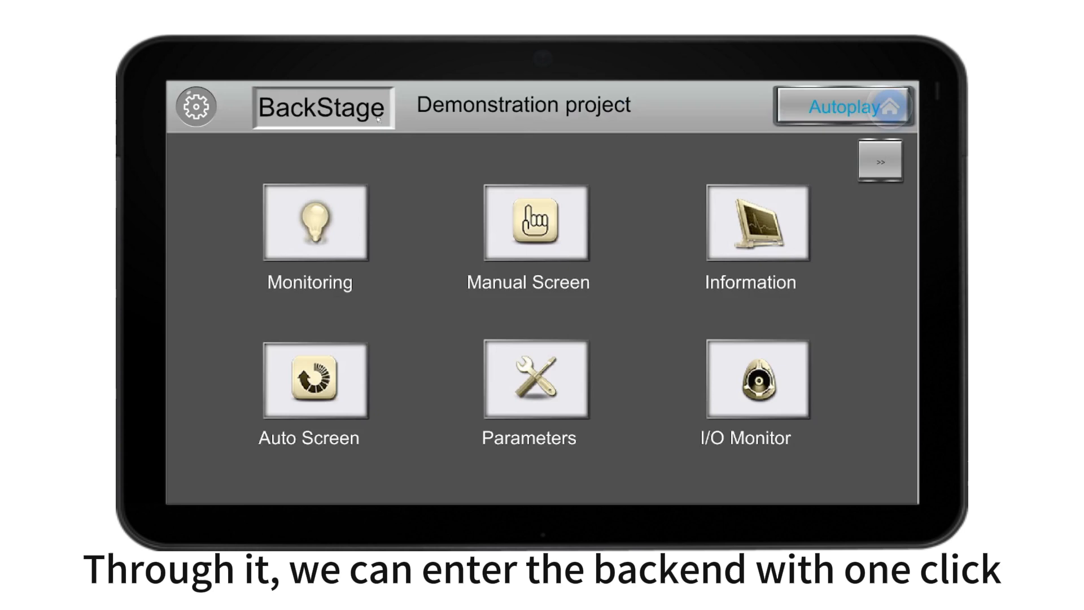
- Enter the V-BOX backend from the project's home screen via BackStage
{"action": "left_click", "coordinate": [196, 105]}
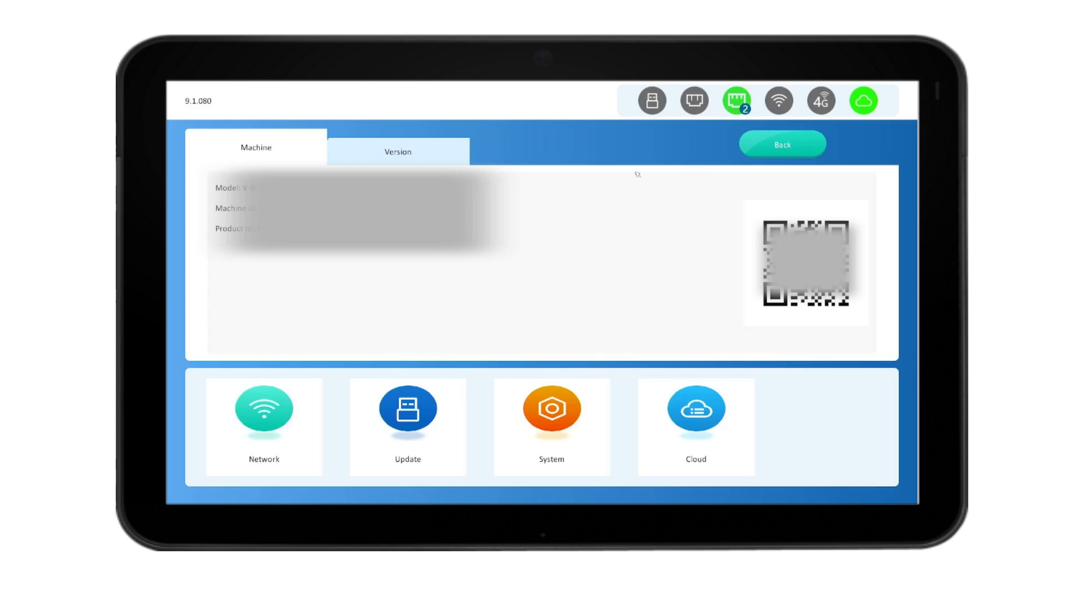
{"action": "mouse_move", "coordinate": [597, 317]}
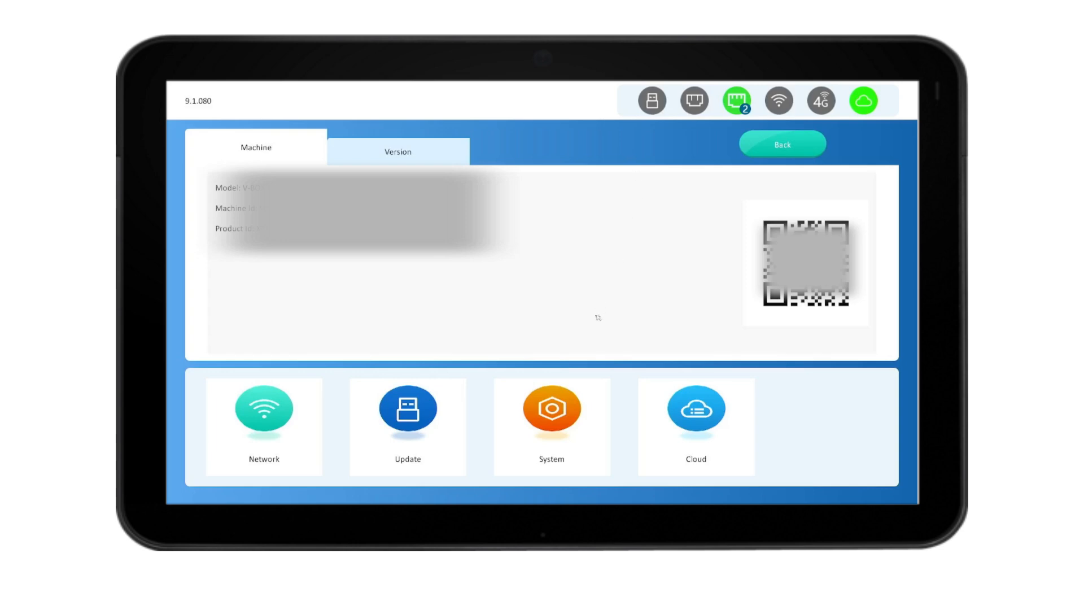
- Turn on the floating toggle under System > General
{"action": "left_click", "coordinate": [551, 415]}
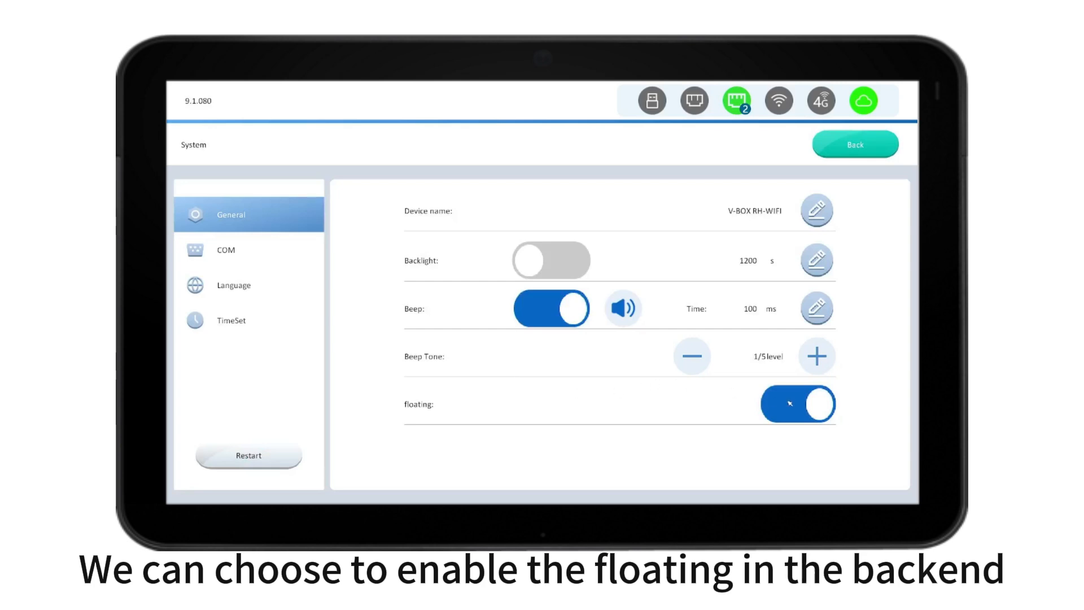
{"action": "left_click", "coordinate": [798, 404]}
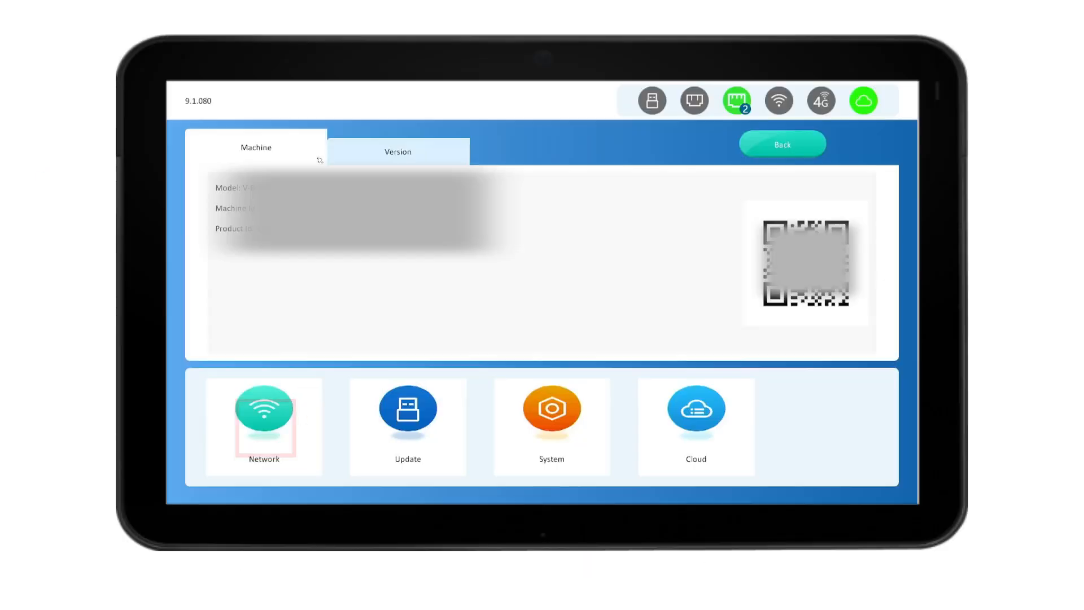
- View Ethernet2 settings, then run Net Diag on all connections and close the results
{"action": "left_click", "coordinate": [263, 415]}
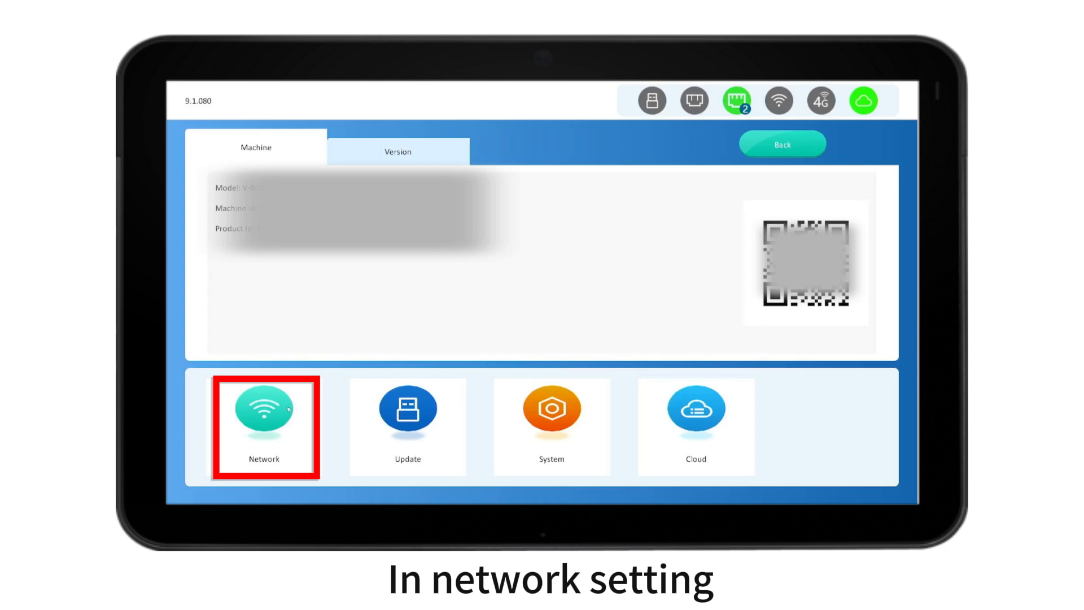
{"action": "left_click", "coordinate": [264, 413]}
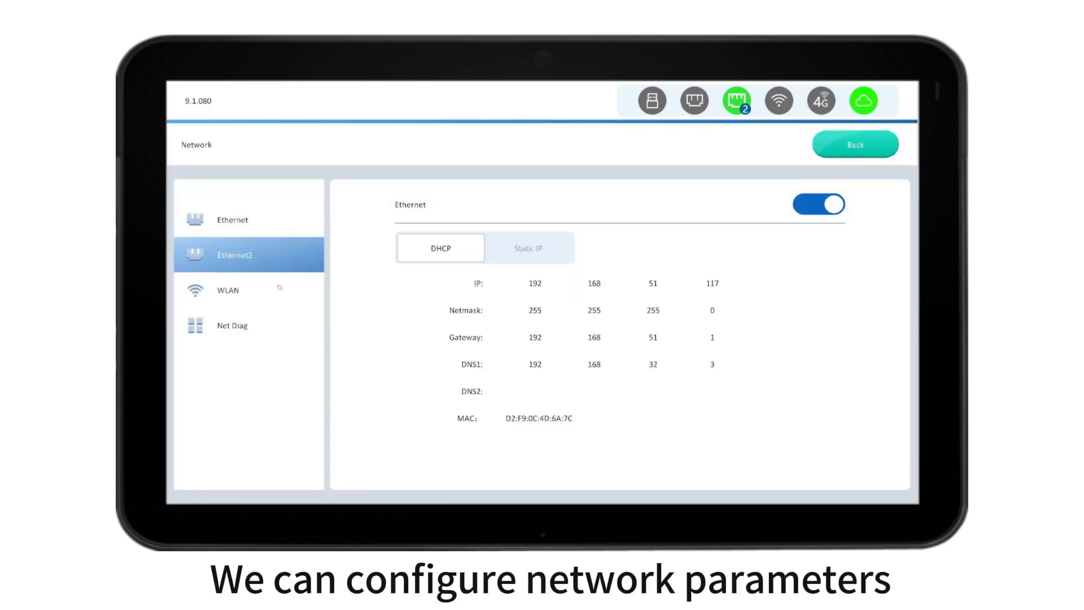
{"action": "left_click", "coordinate": [232, 325]}
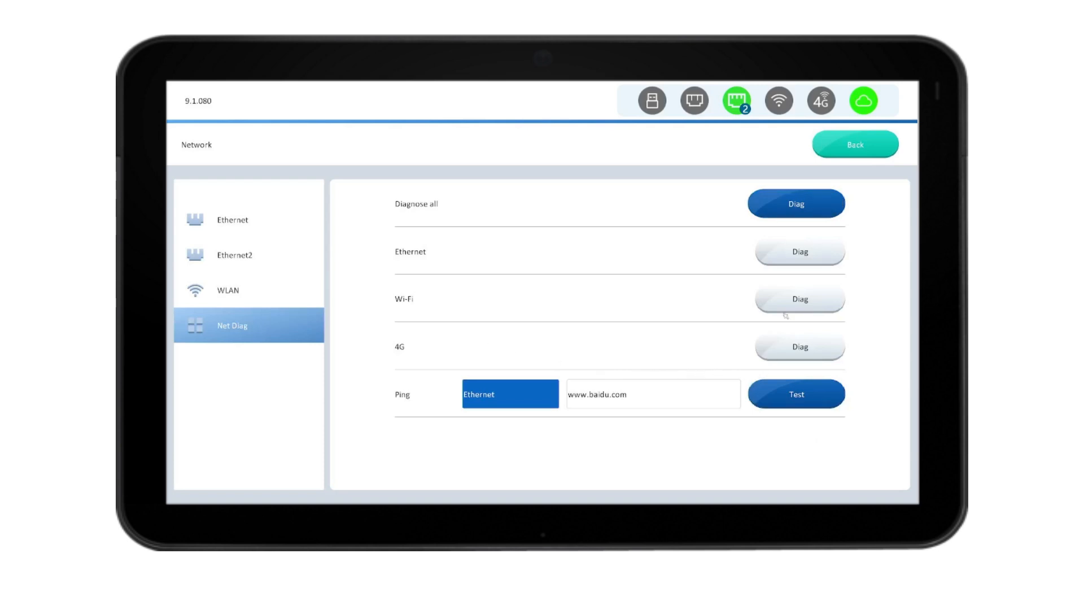
{"action": "left_click", "coordinate": [796, 203]}
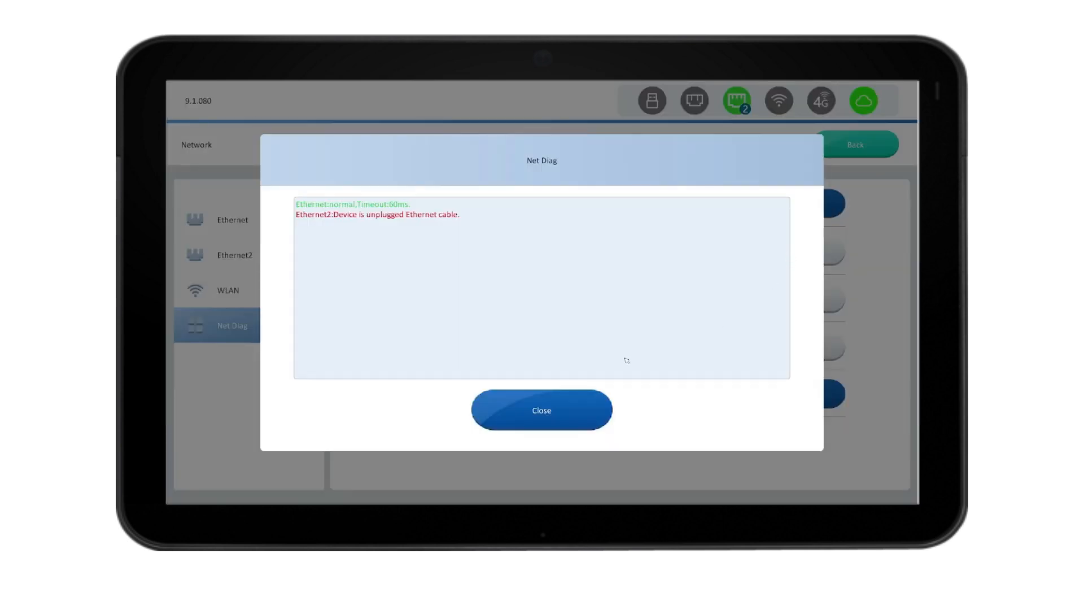
{"action": "left_click", "coordinate": [541, 410]}
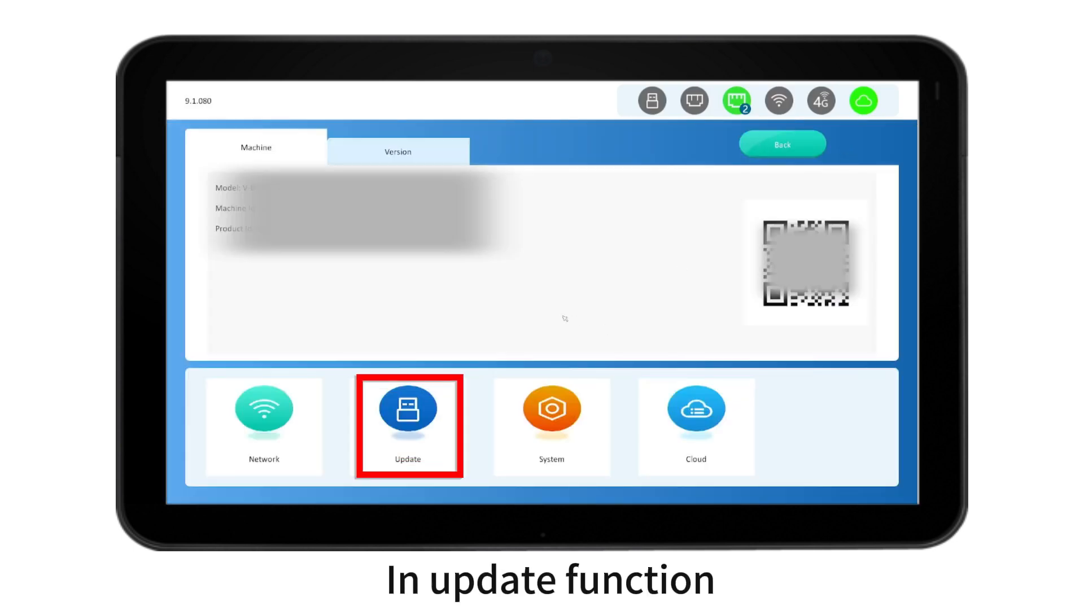
{"action": "left_click", "coordinate": [408, 415]}
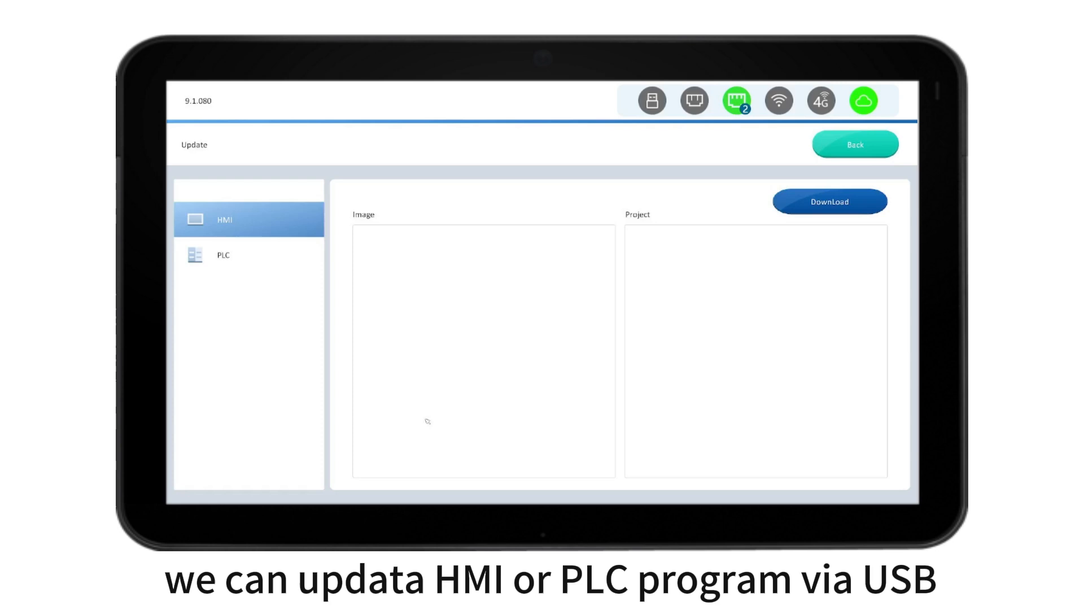
{"action": "left_click", "coordinate": [221, 254]}
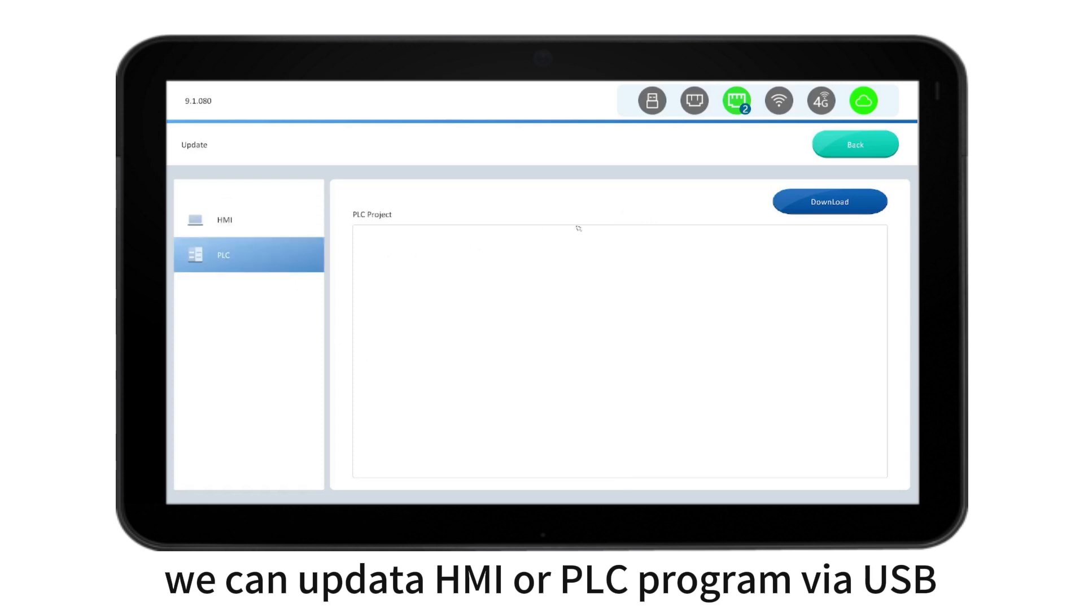
{"action": "left_click", "coordinate": [551, 410]}
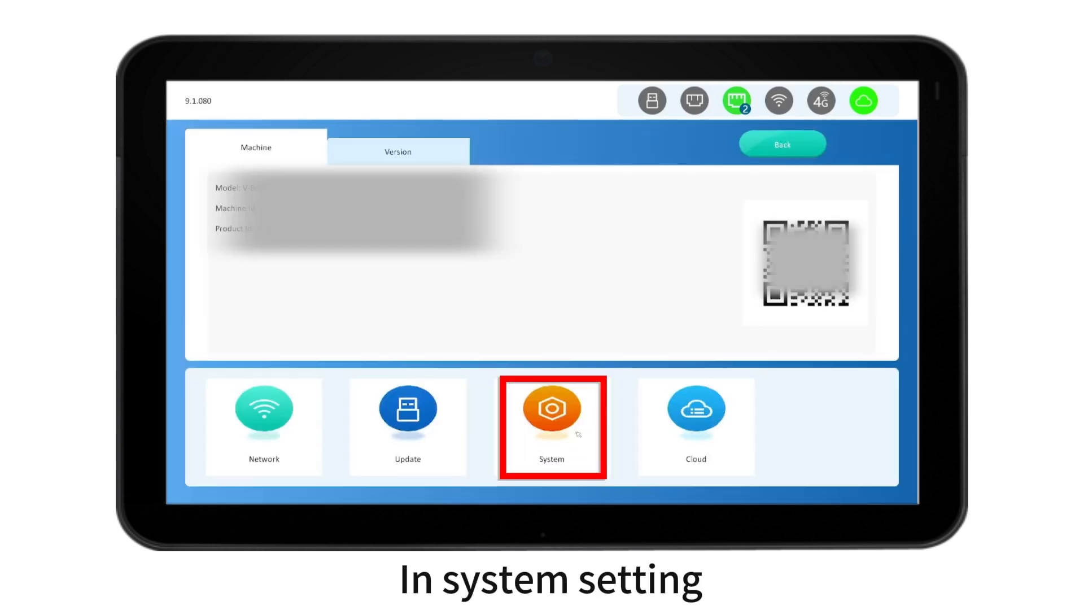
{"action": "left_click", "coordinate": [551, 412]}
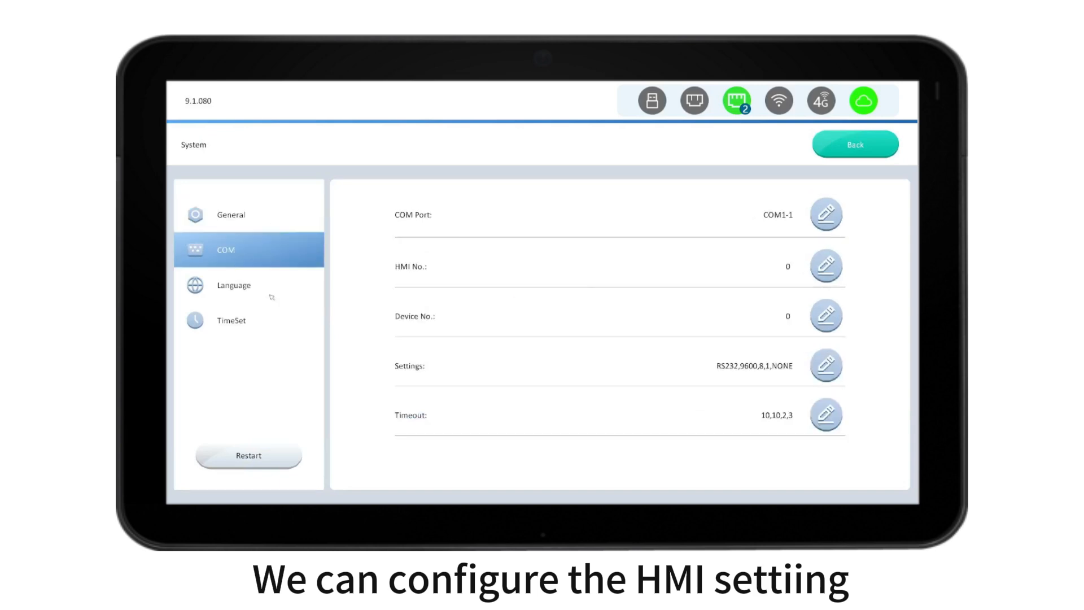
{"action": "left_click", "coordinate": [230, 320]}
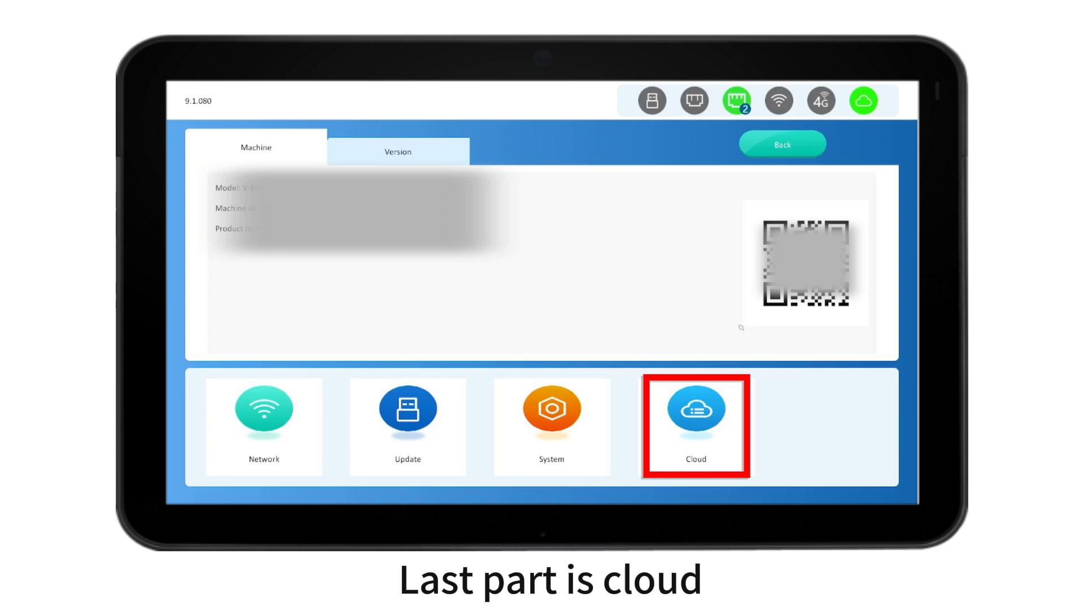
- Browse the Cloud General page, then select IoTcardInfo
{"action": "left_click", "coordinate": [696, 415]}
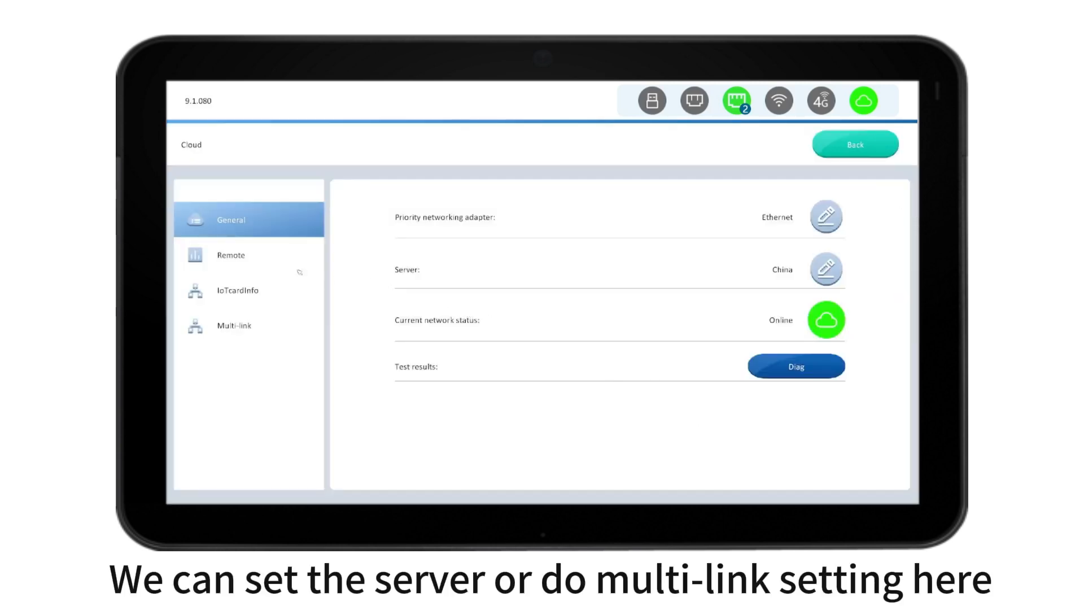
{"action": "left_click", "coordinate": [235, 290]}
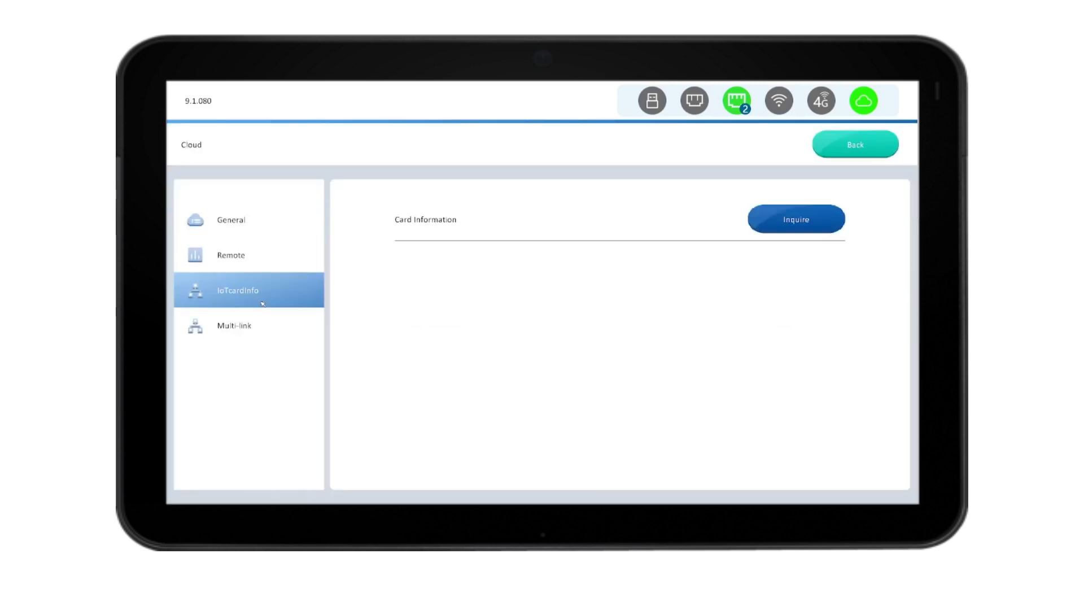
{"action": "left_click", "coordinate": [234, 325]}
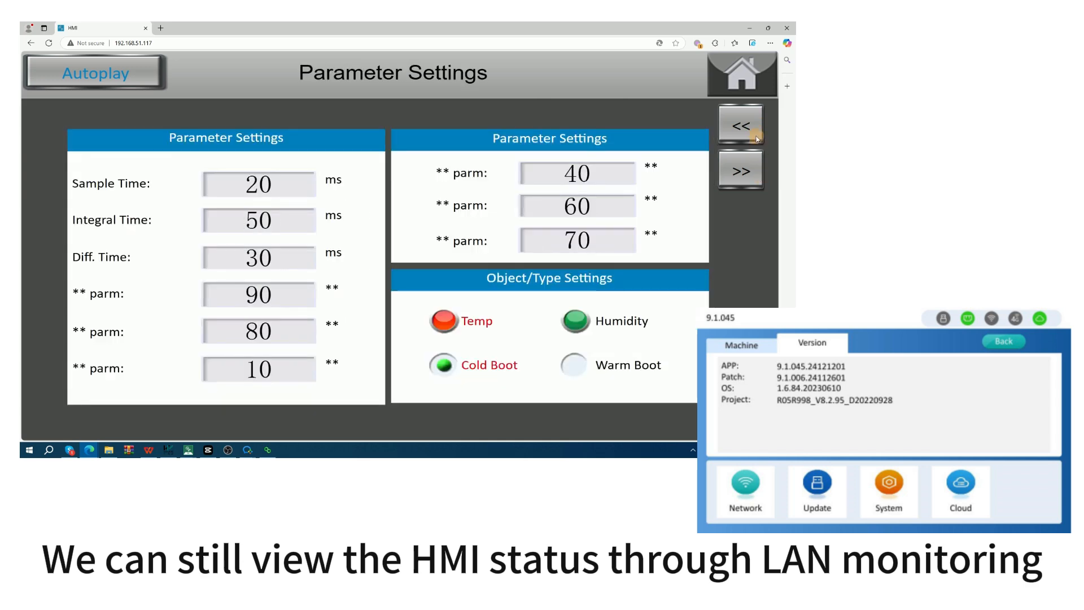
- Go from Parameter Settings to the Manual Screen, then the HMI main menu
{"action": "left_click", "coordinate": [740, 124]}
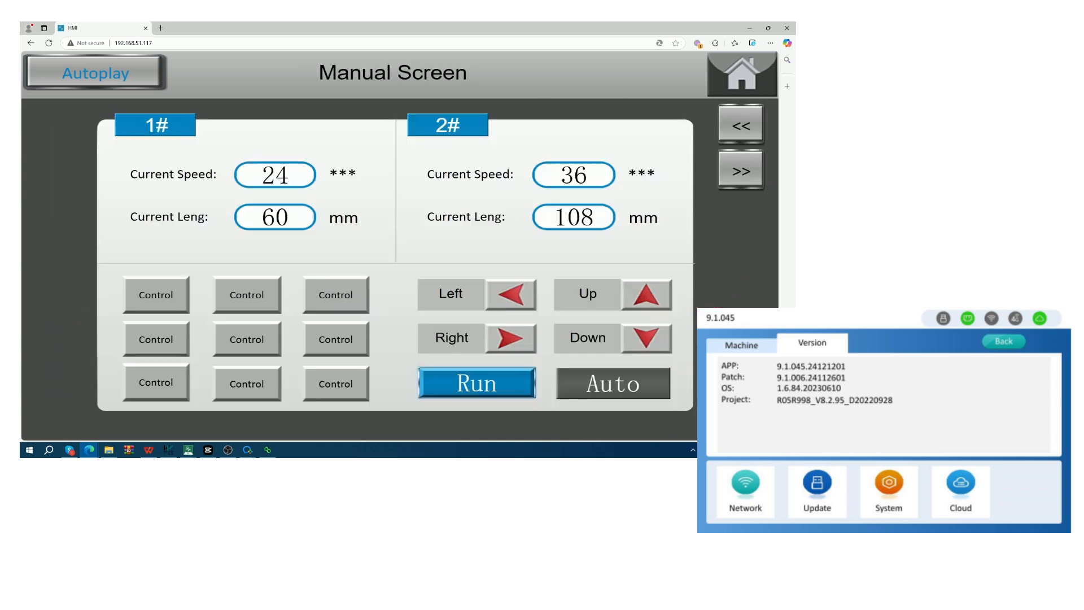
{"action": "left_click", "coordinate": [740, 73]}
{"action": "type", "text": ":"}
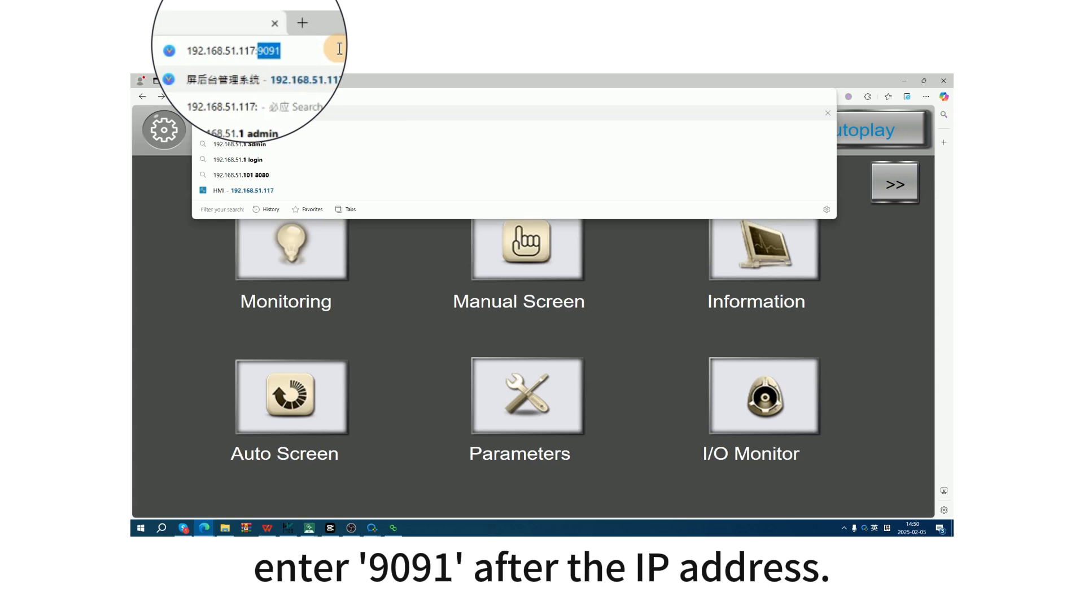
- Append port 9091 to the HMI IP address in the address bar
{"action": "type", "text": "9091/#/home"}
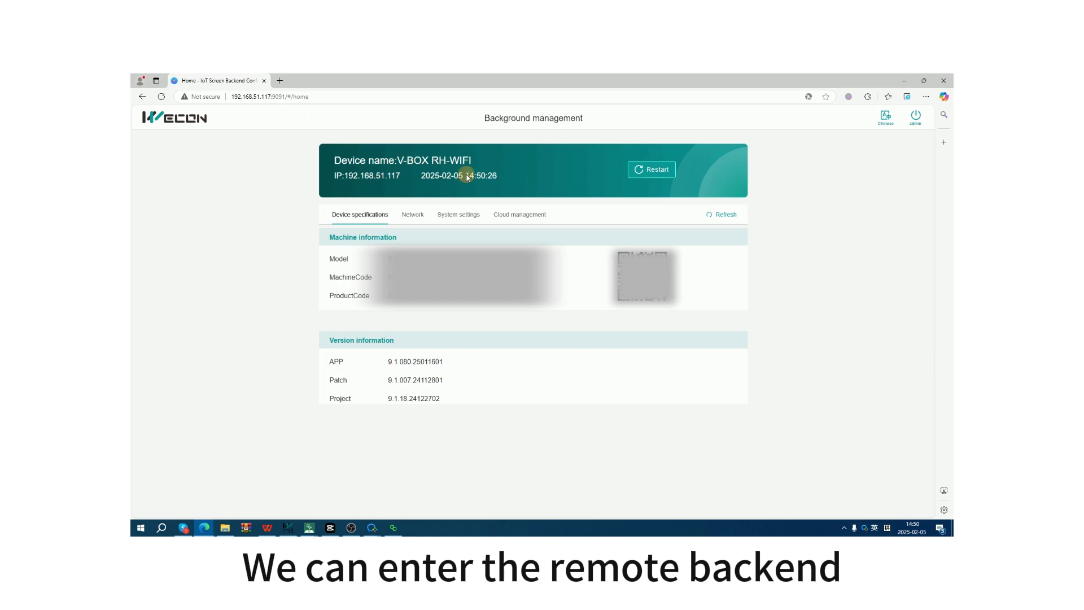
{"action": "mouse_move", "coordinate": [502, 190]}
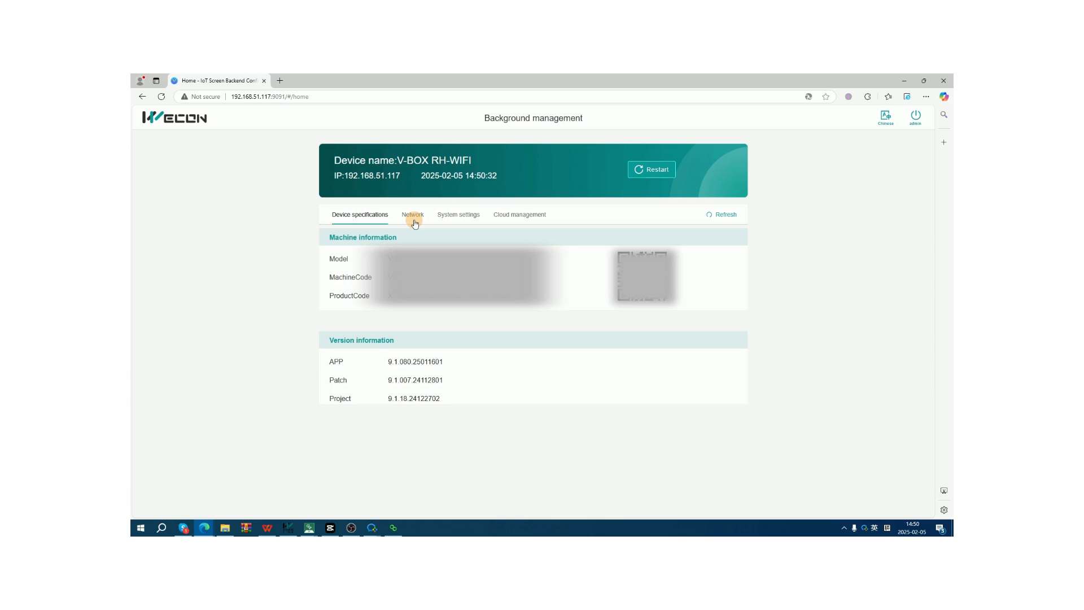
- View network configuration, then run the Ethernet diagnosis in the web backend
{"action": "left_click", "coordinate": [413, 215]}
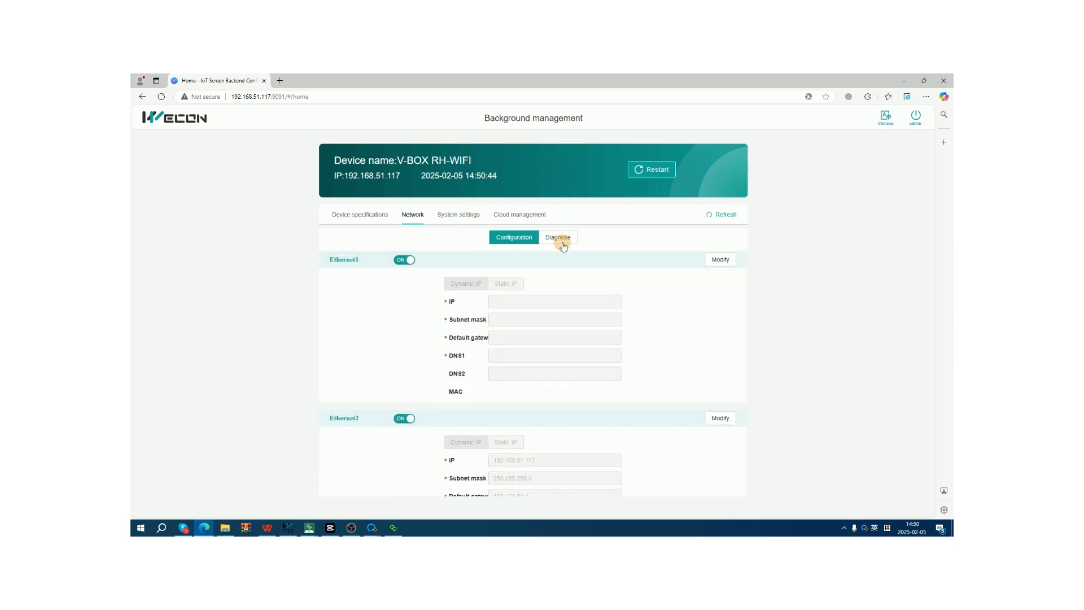
{"action": "left_click", "coordinate": [558, 237]}
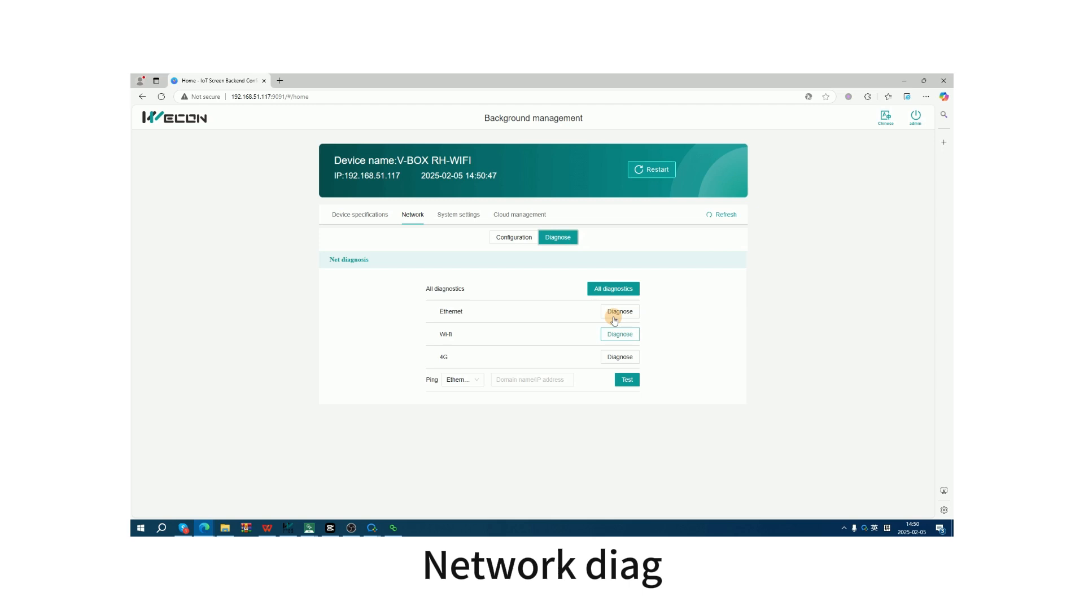
{"action": "left_click", "coordinate": [619, 311]}
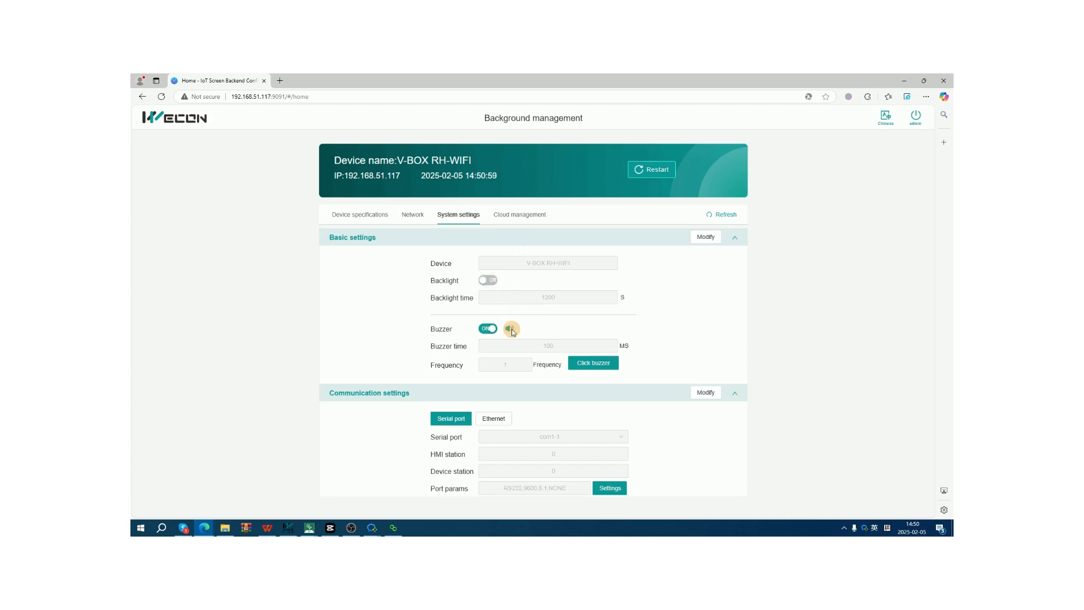
- Make Time settings editable and browse the timezone list, then view Cloud management
{"action": "scroll", "scroll_direction": "down", "scroll_amount": 3}
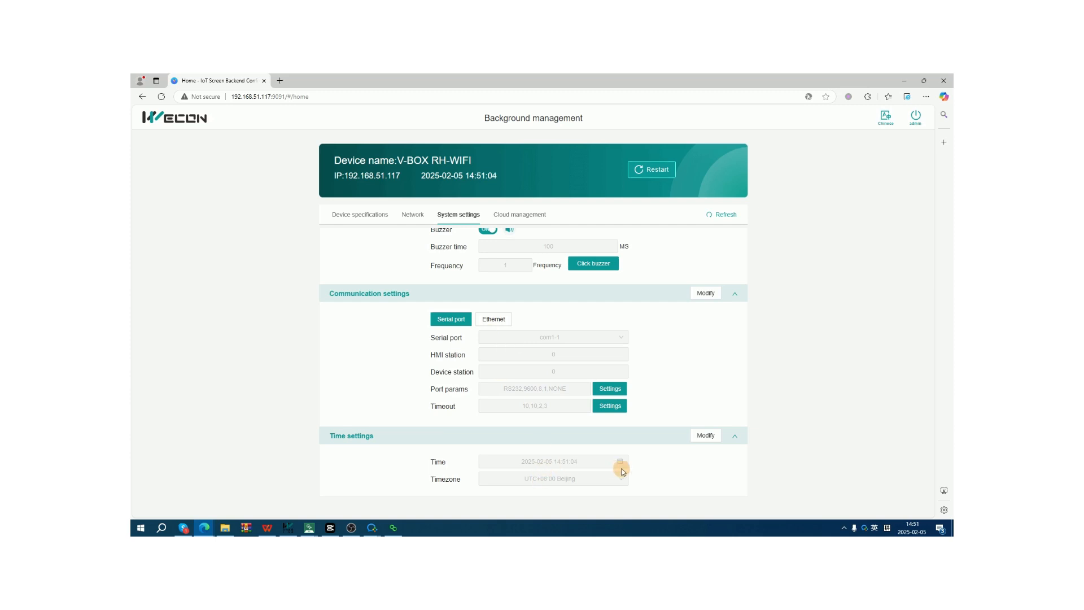
{"action": "left_click", "coordinate": [706, 435]}
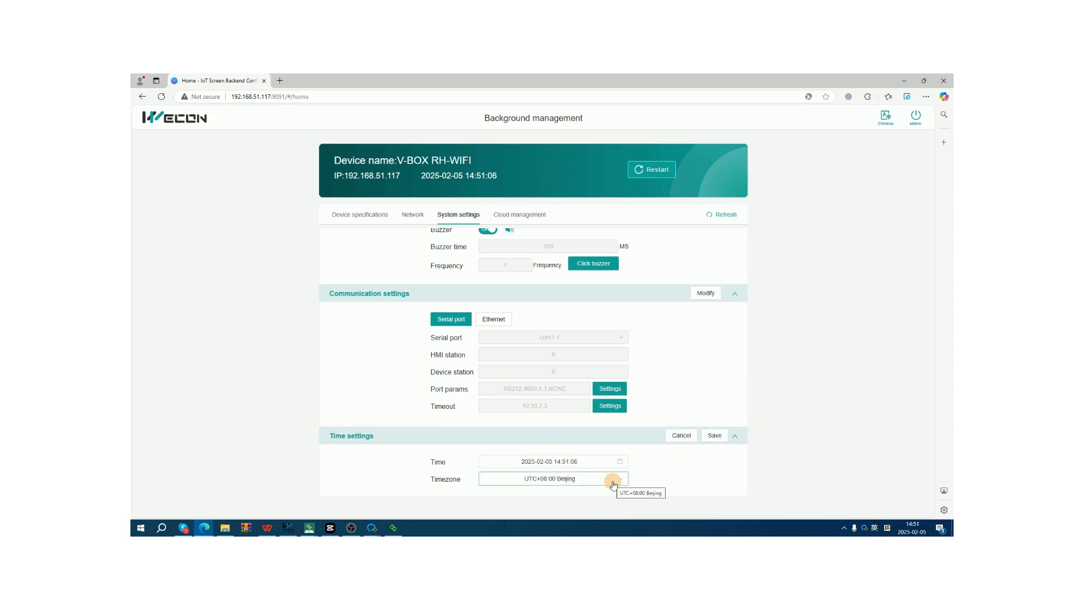
{"action": "left_click", "coordinate": [551, 478]}
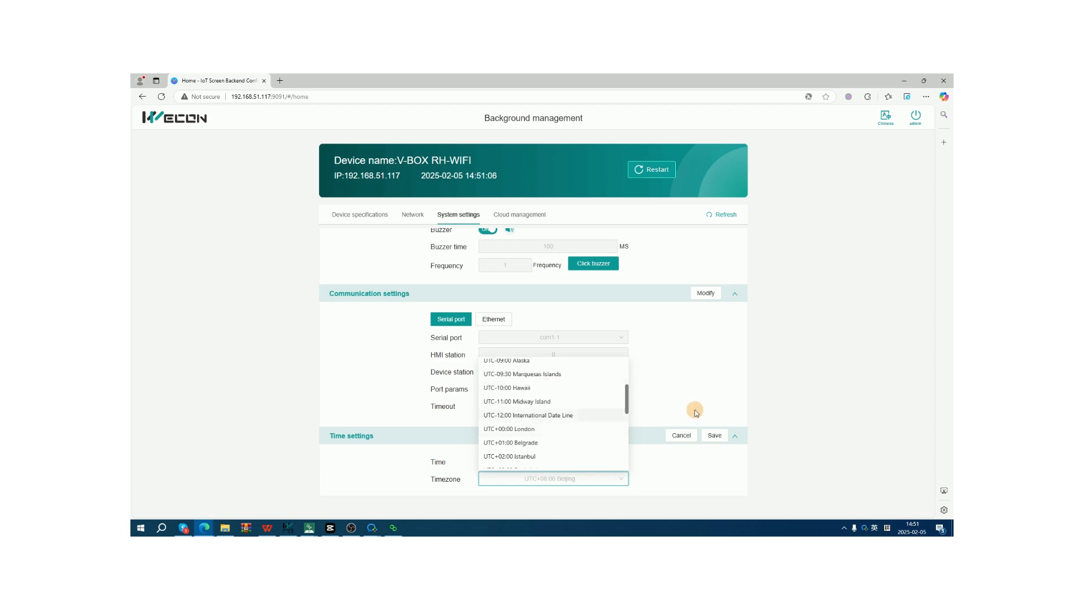
{"action": "left_click", "coordinate": [520, 215]}
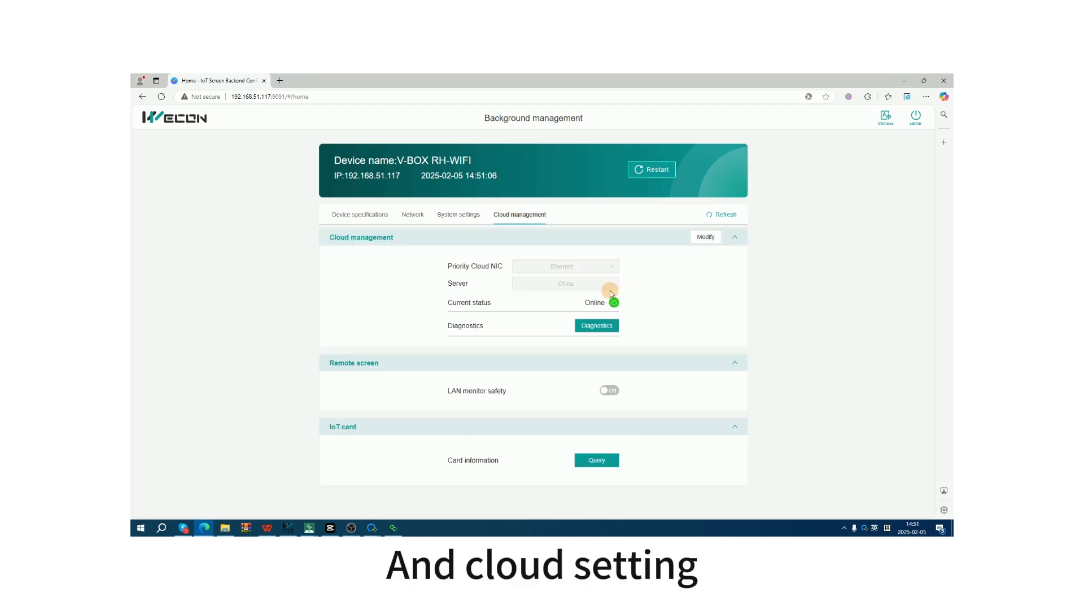